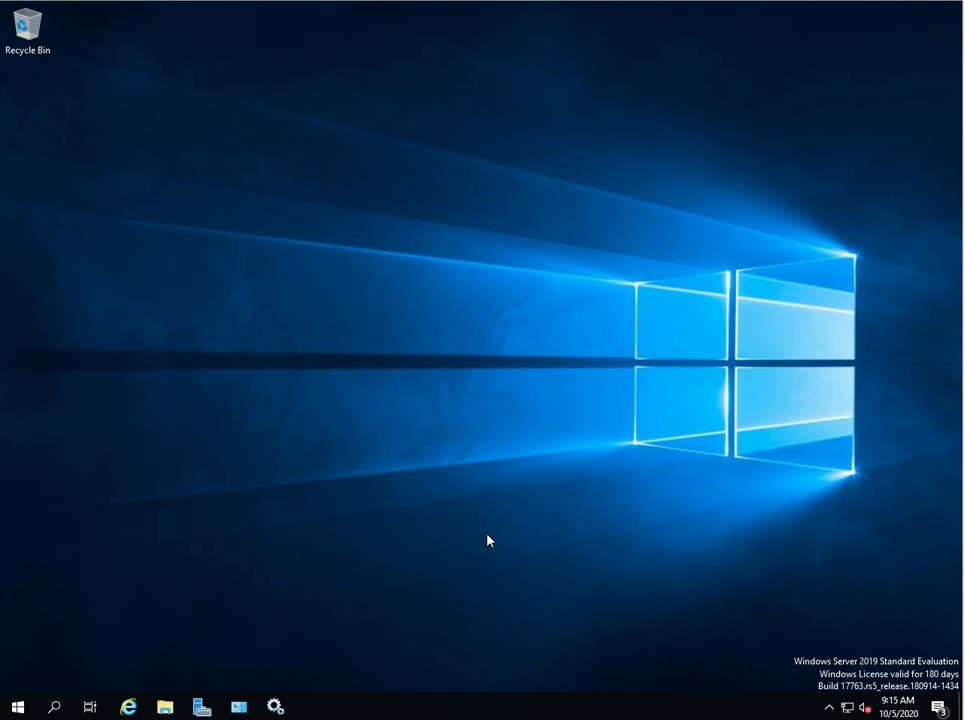
mouse_move(727, 610)
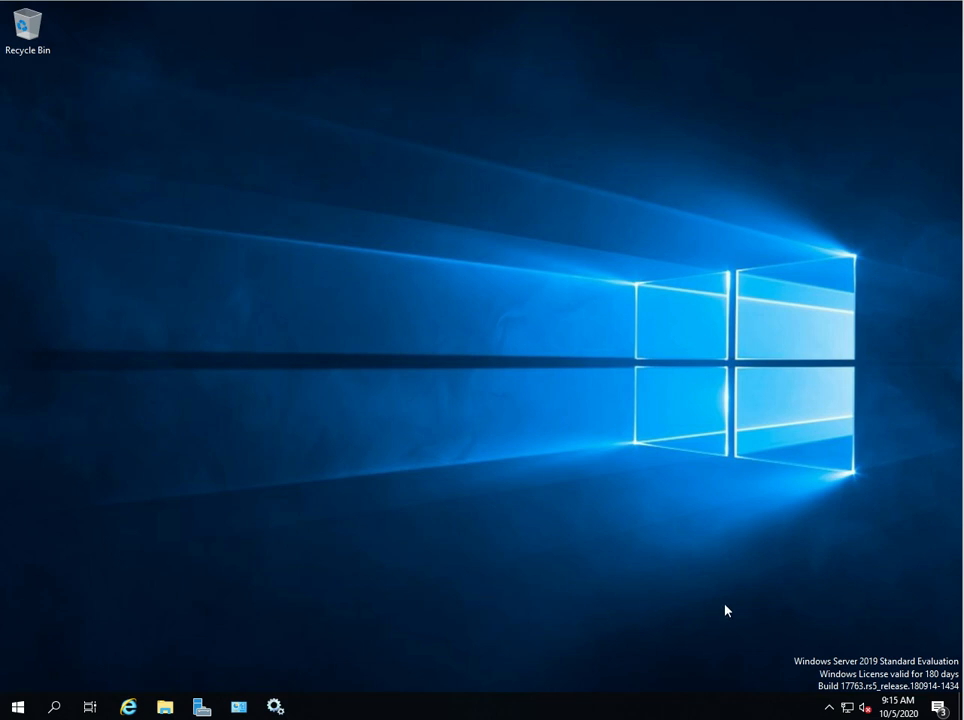
mouse_move(747, 613)
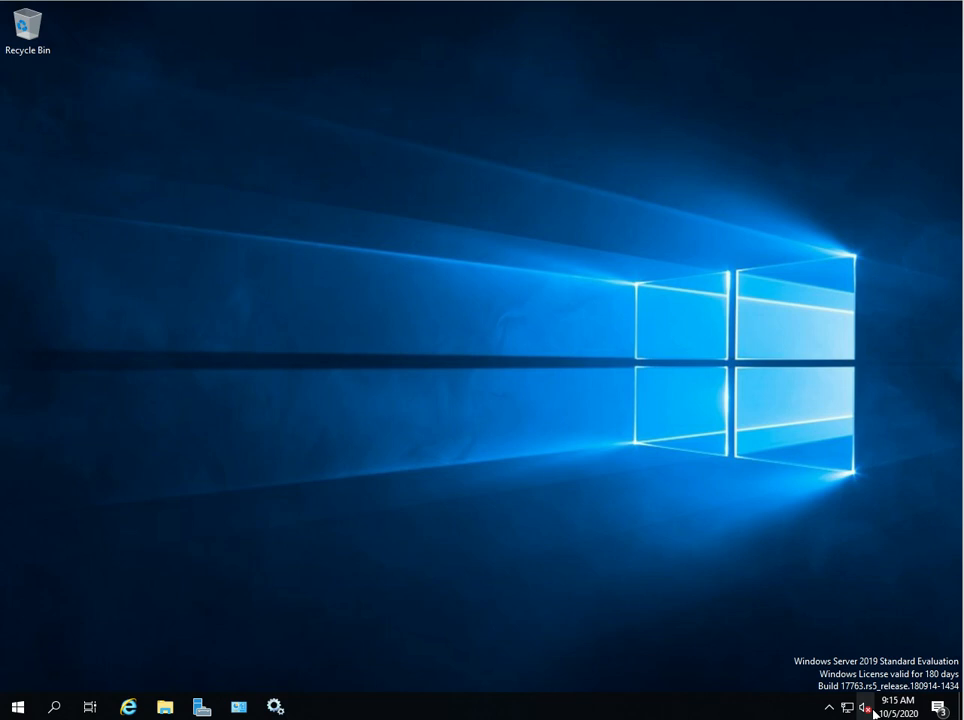
mouse_move(866, 707)
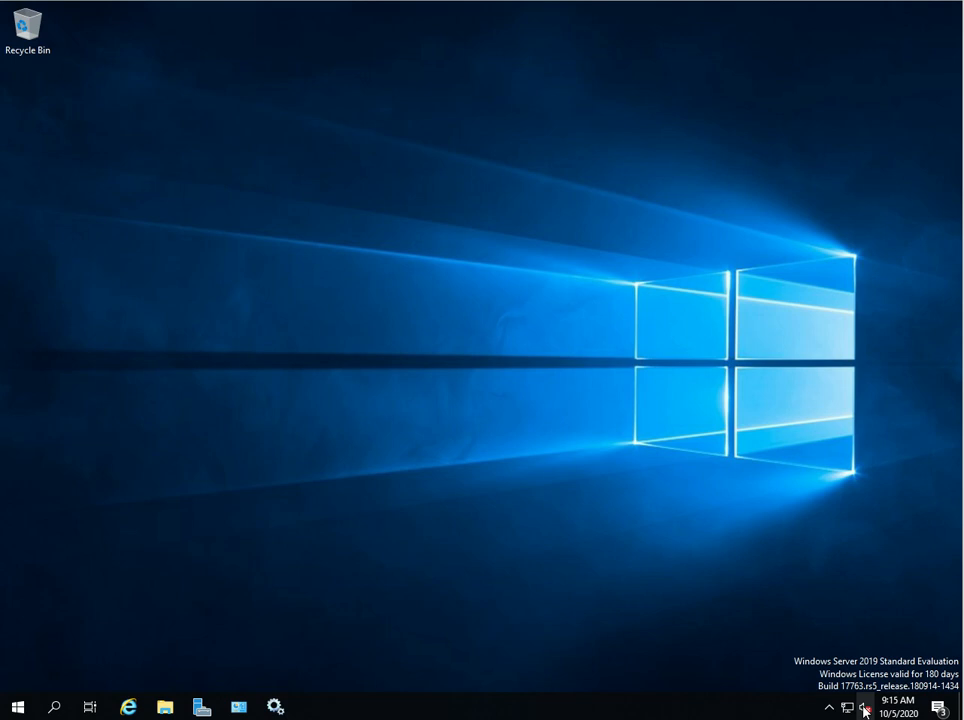
mouse_move(597, 486)
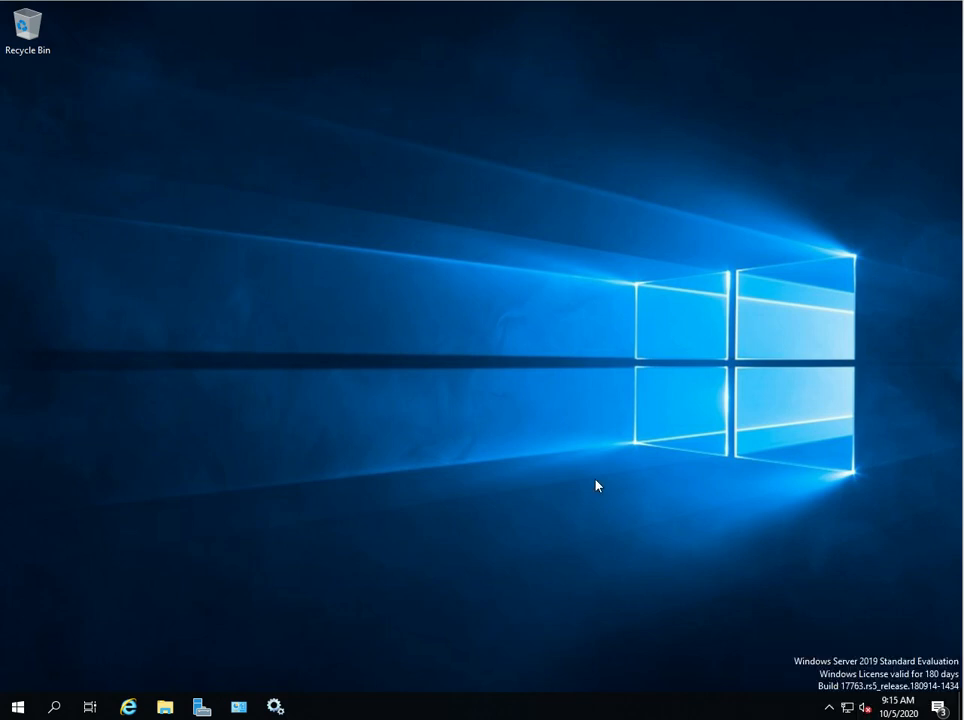
mouse_move(490, 443)
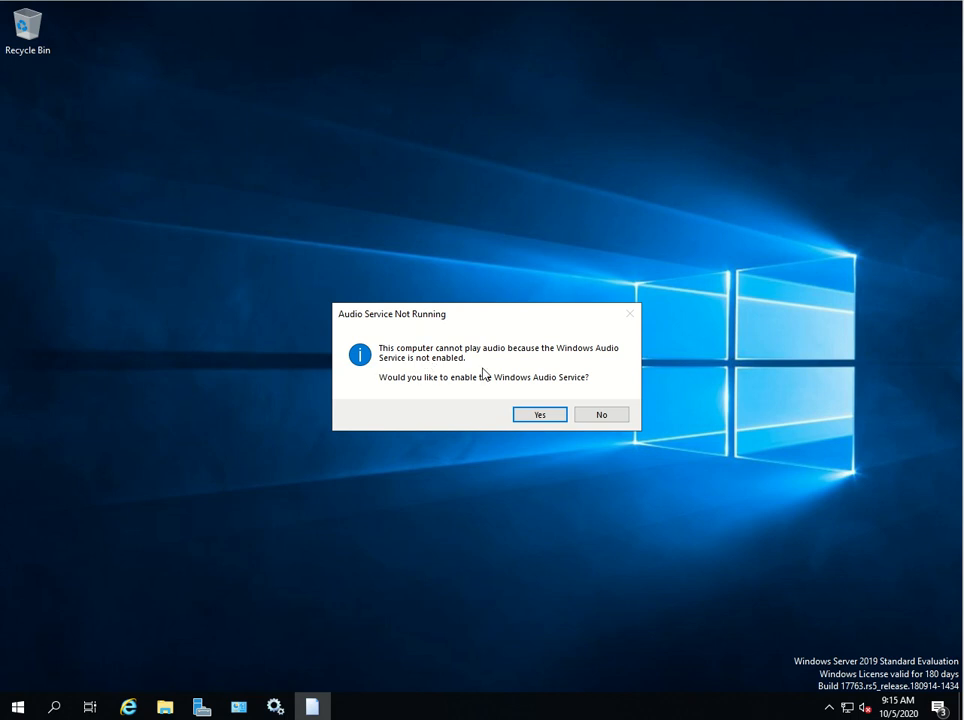
mouse_move(505, 348)
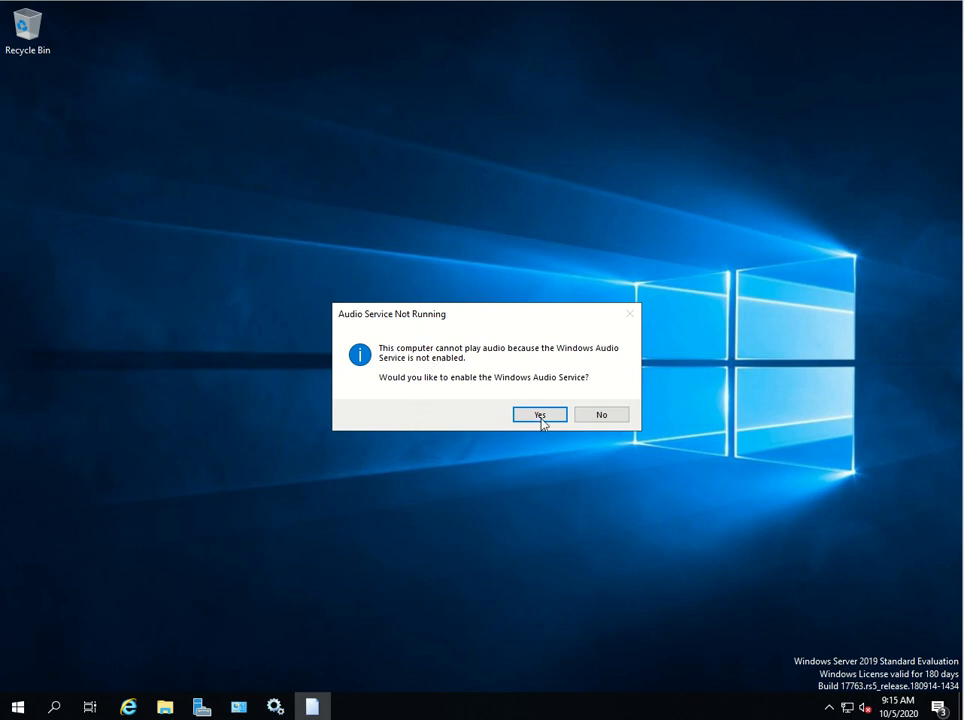
Accept the prompt to start the Windows Audio service
click(539, 414)
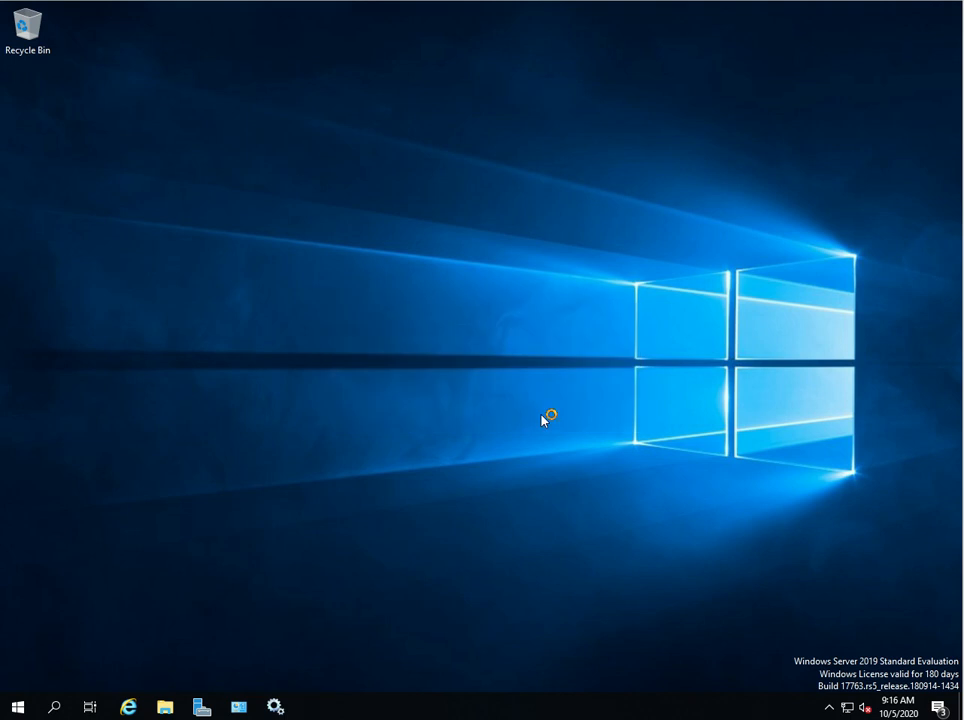
mouse_move(543, 420)
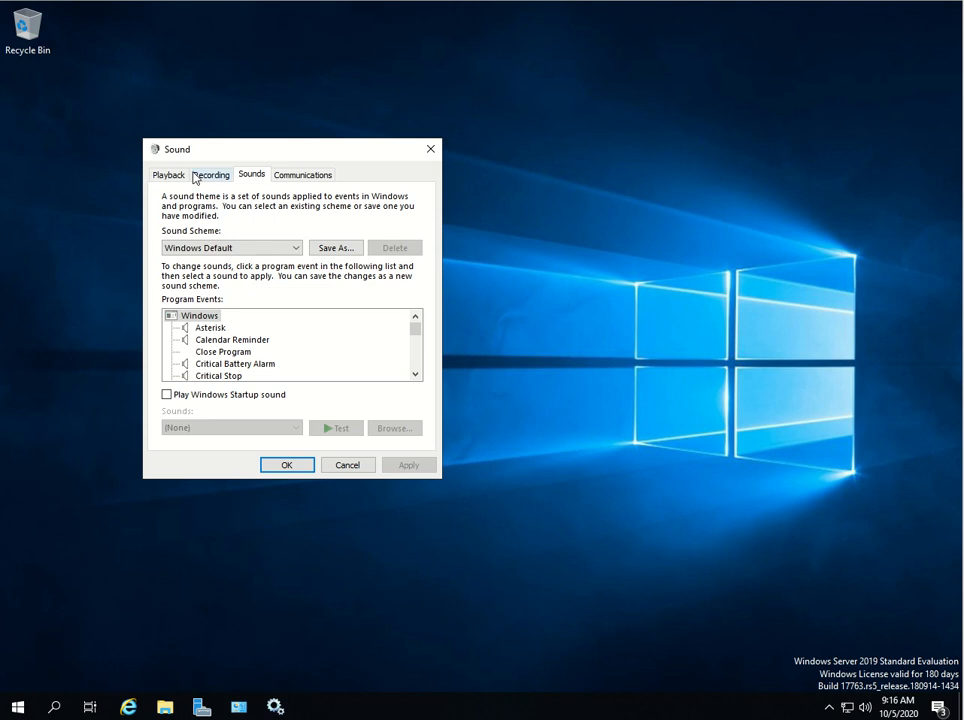
Check the Microphone under Recording, then return to the Speakers playback list
click(211, 174)
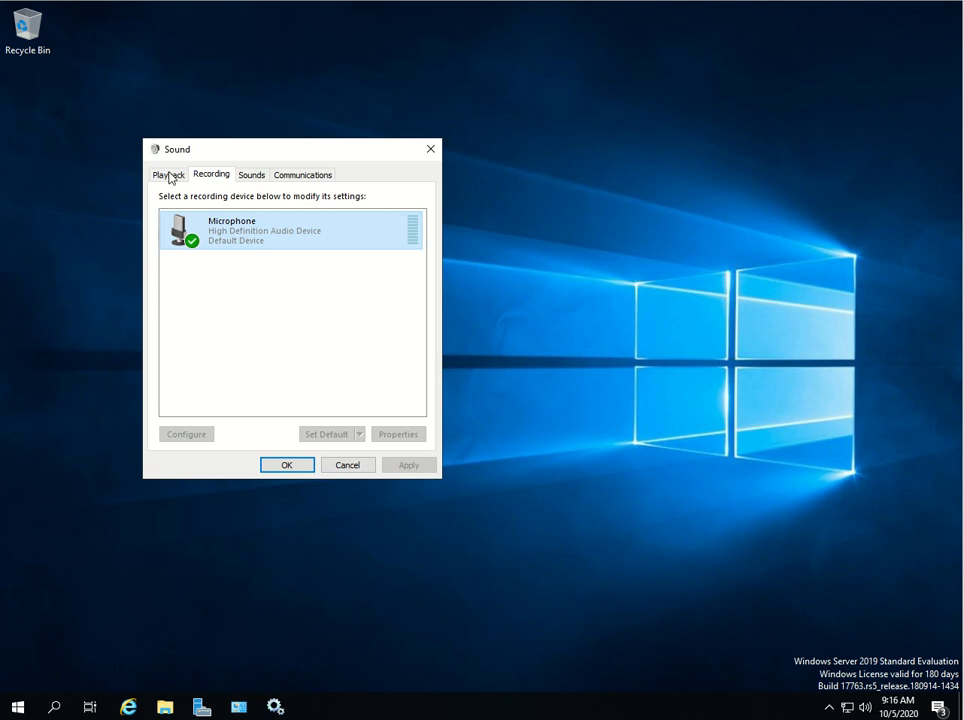
click(168, 174)
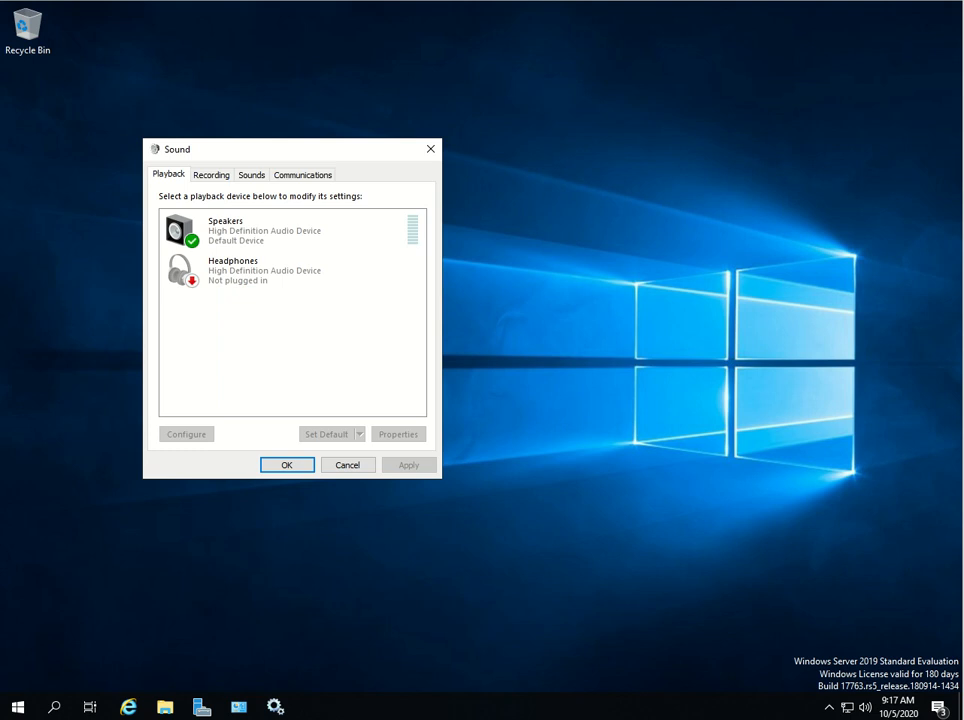
mouse_move(810, 679)
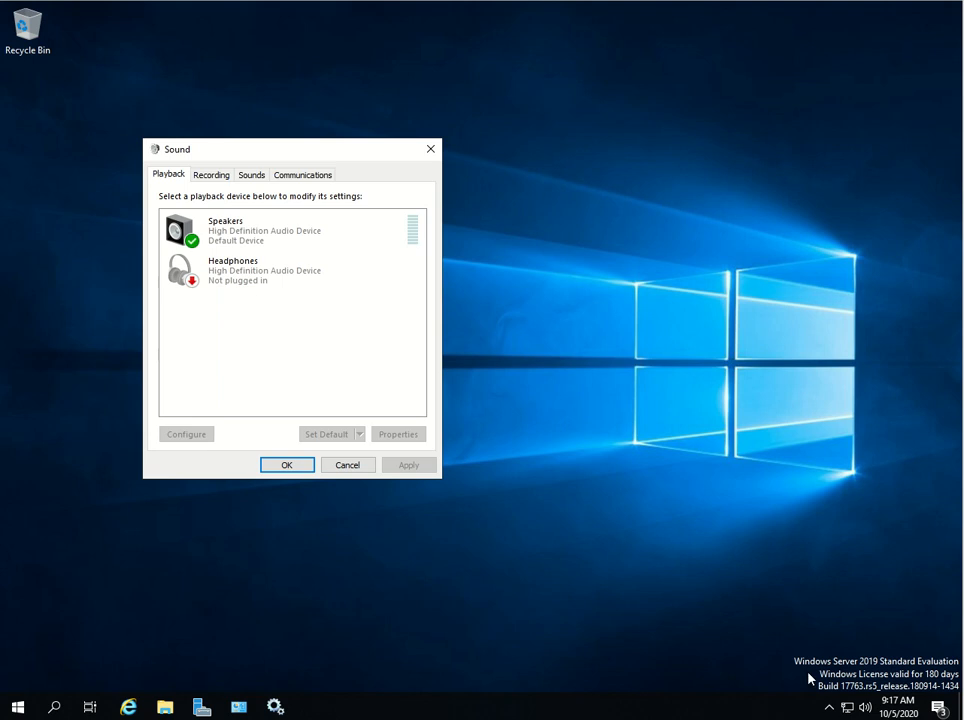